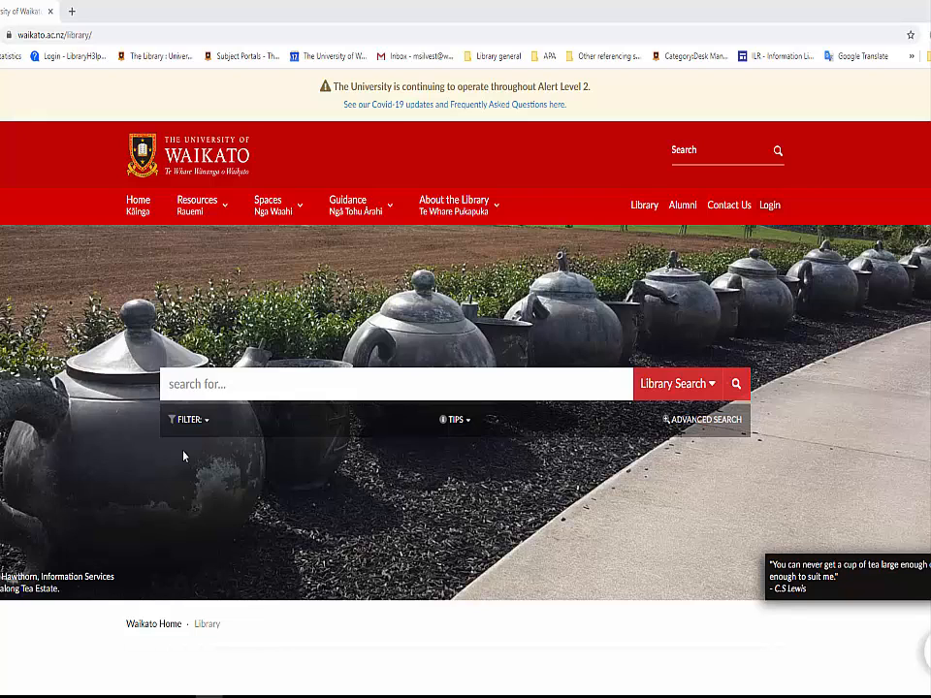
- Enter 'marketing zealand' in the library search box using the matching dropdown suggestion
left_click(388, 383)
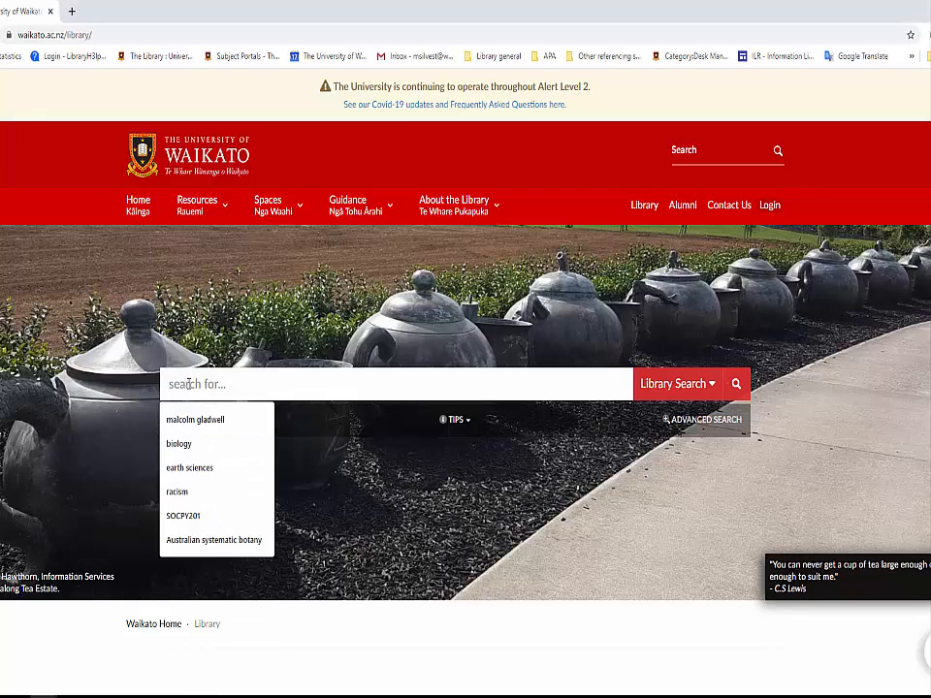
type("mq")
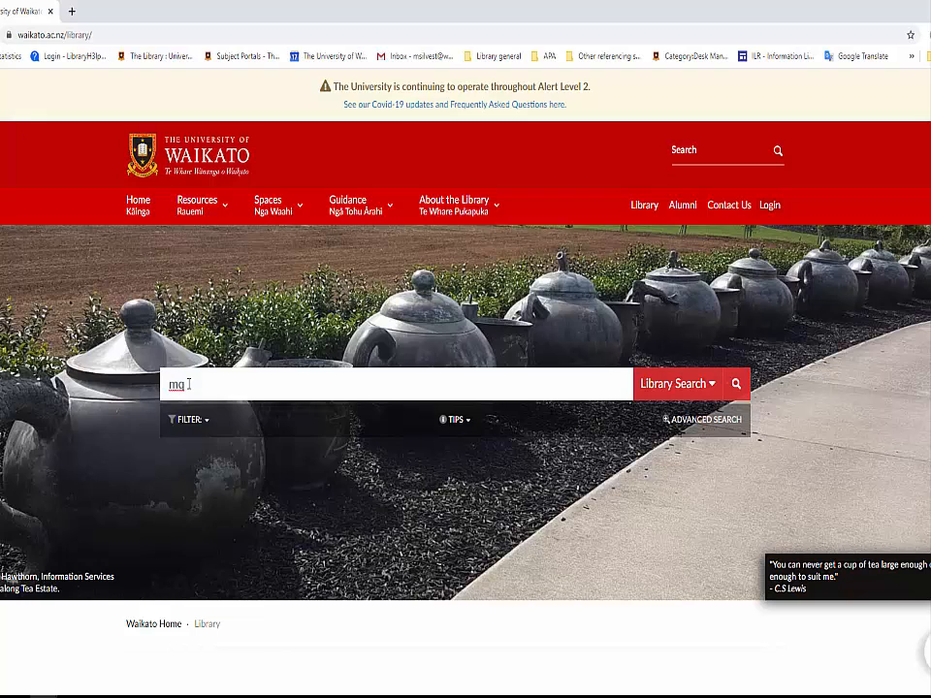
type("marketing zealand")
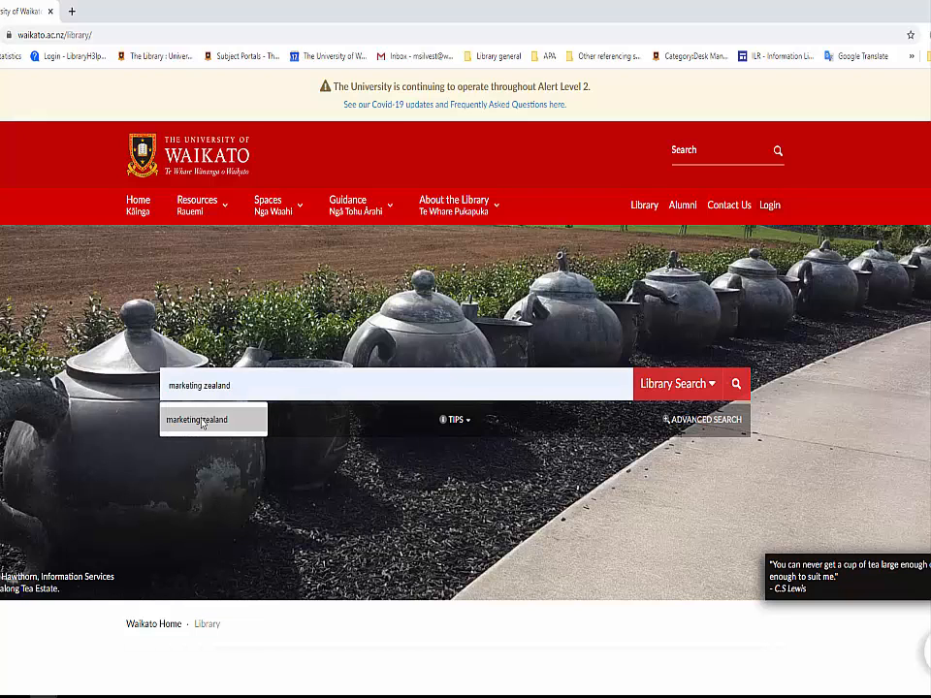
left_click(678, 384)
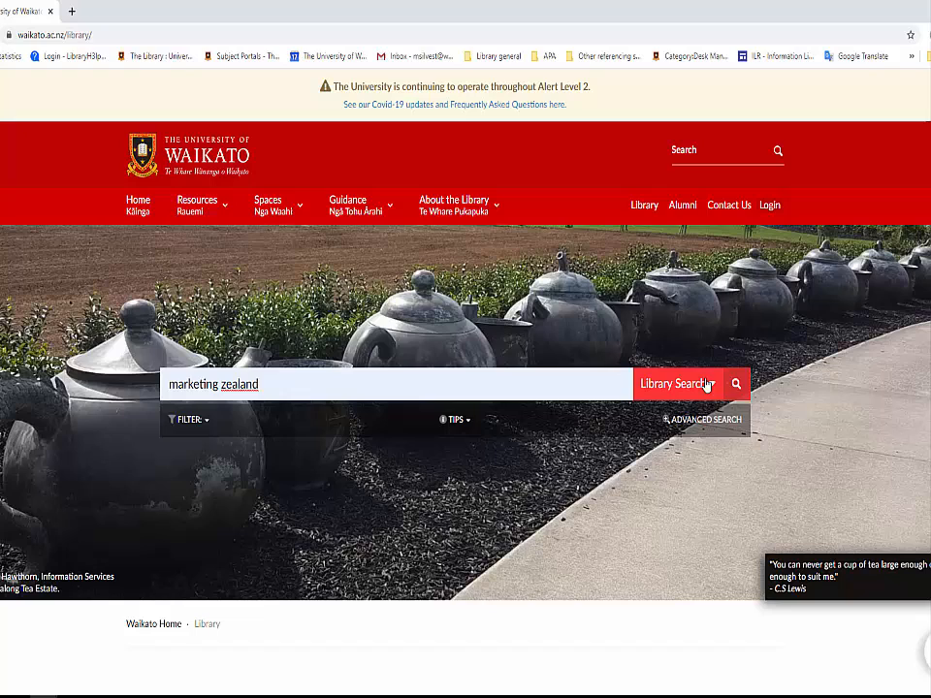
- Run the 'marketing zealand' search and sign in from the yellow results banner
left_click(676, 383)
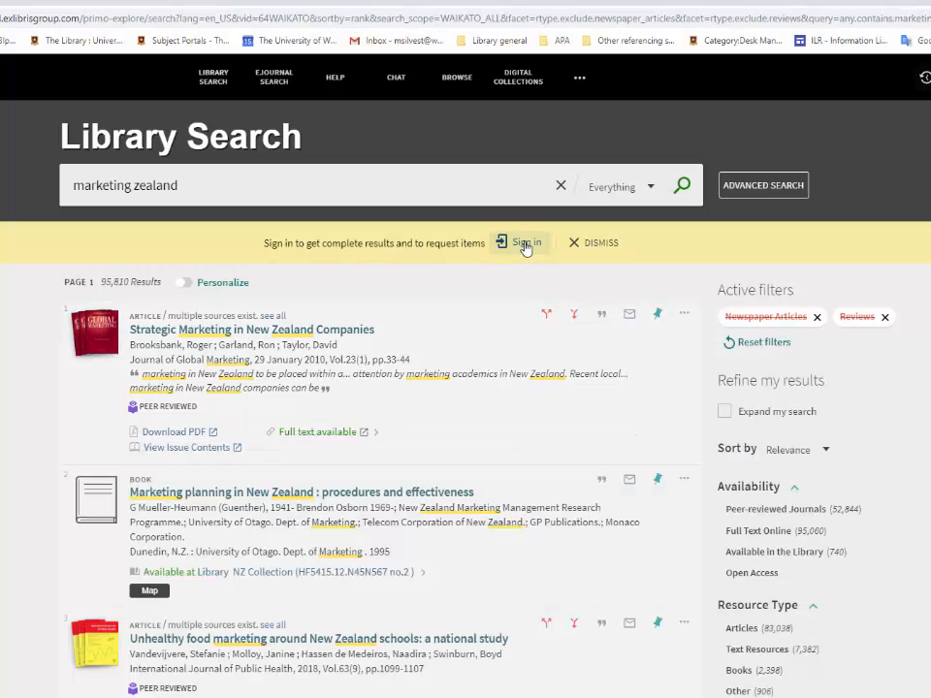
left_click(523, 242)
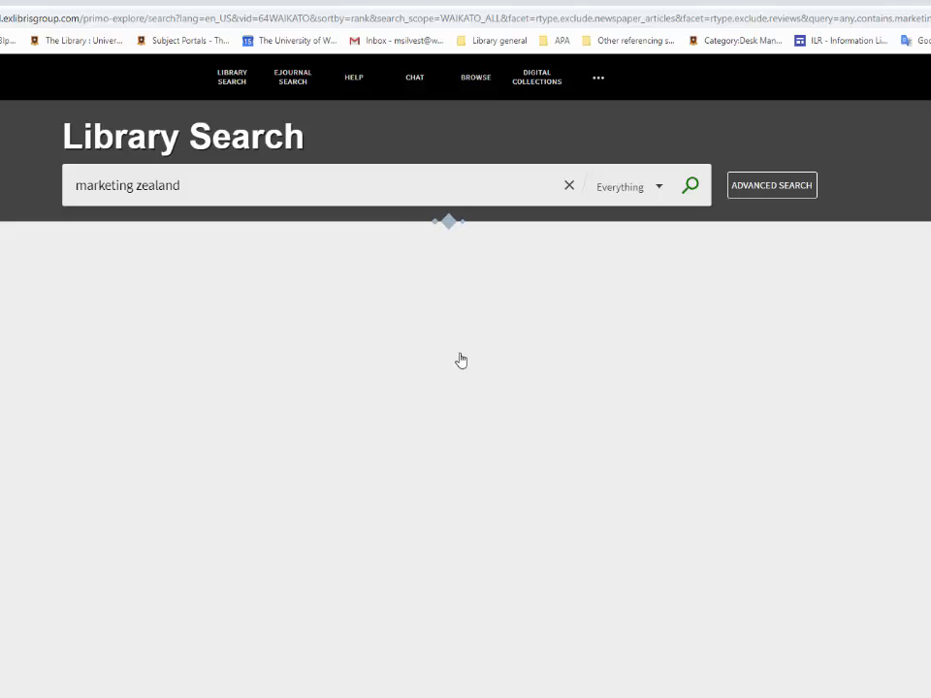
- Let the signed-in results page reload, now listing 96,653 items for 'marketing zealand'
left_click(690, 184)
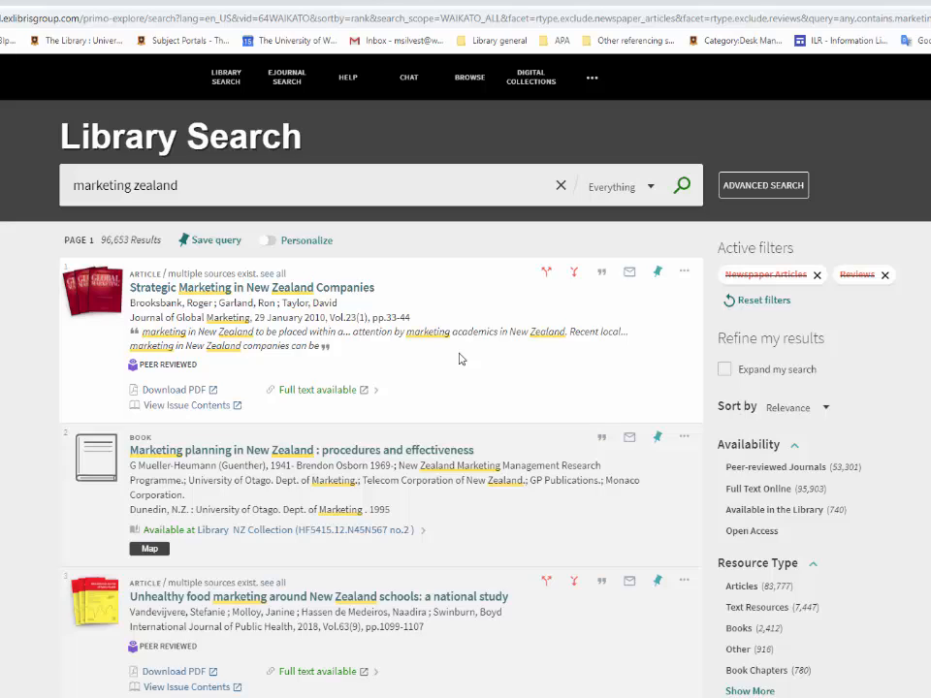
mouse_move(469, 363)
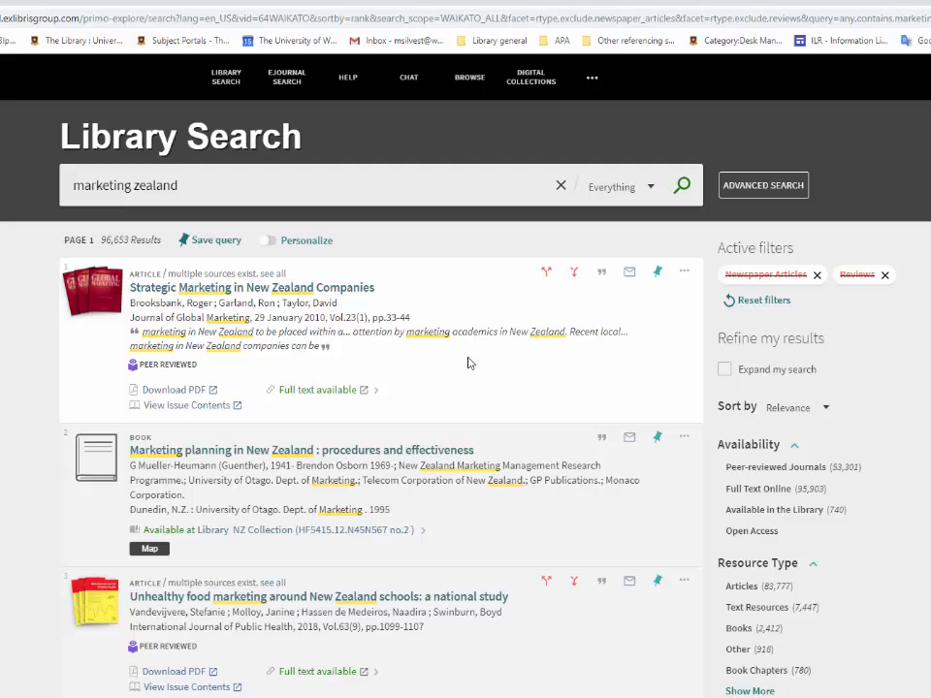
mouse_move(589, 391)
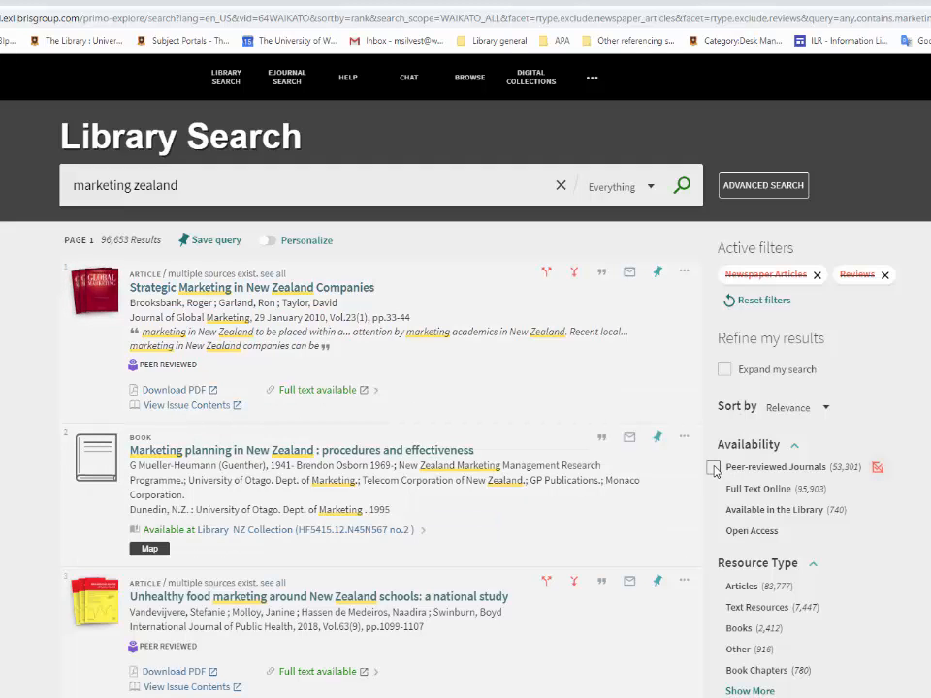
- Narrow results to Peer-reviewed Journals (53,301 items) and open Advanced Search with 'marketing zealand' prefilled
left_click(719, 467)
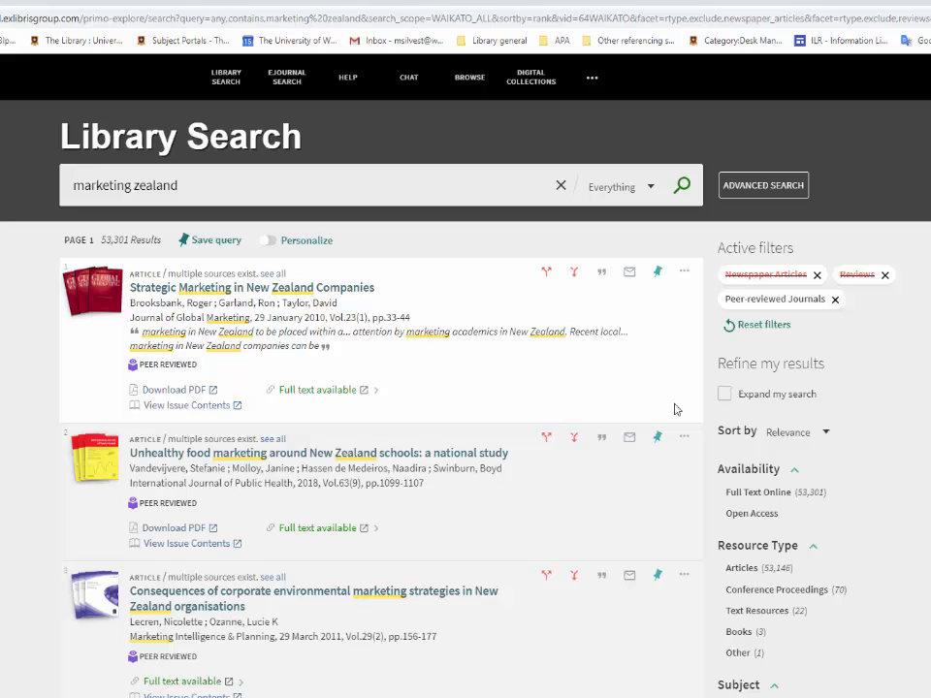
mouse_move(600, 437)
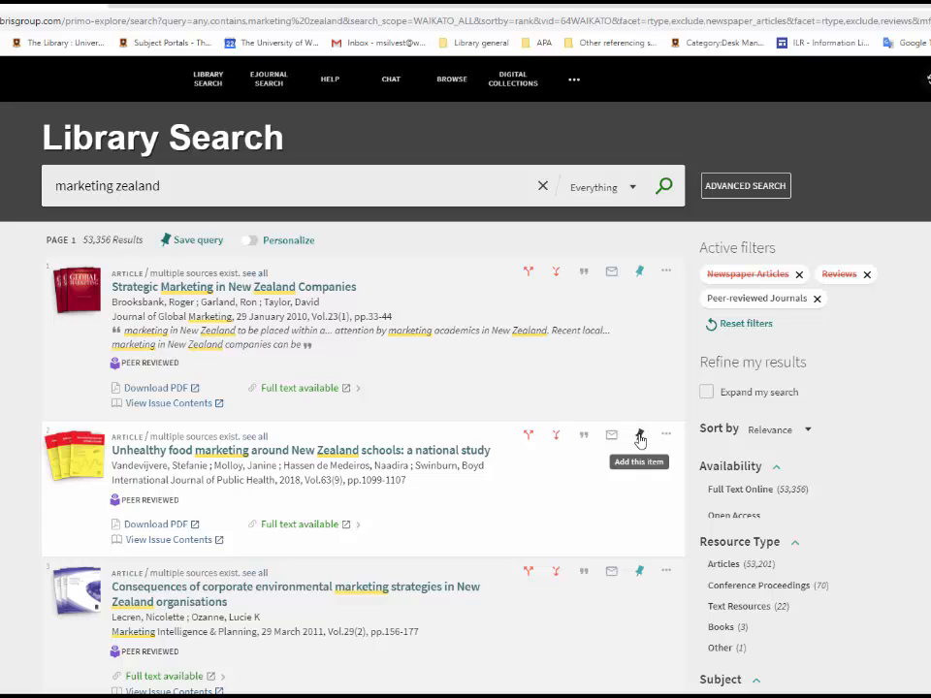
left_click(637, 435)
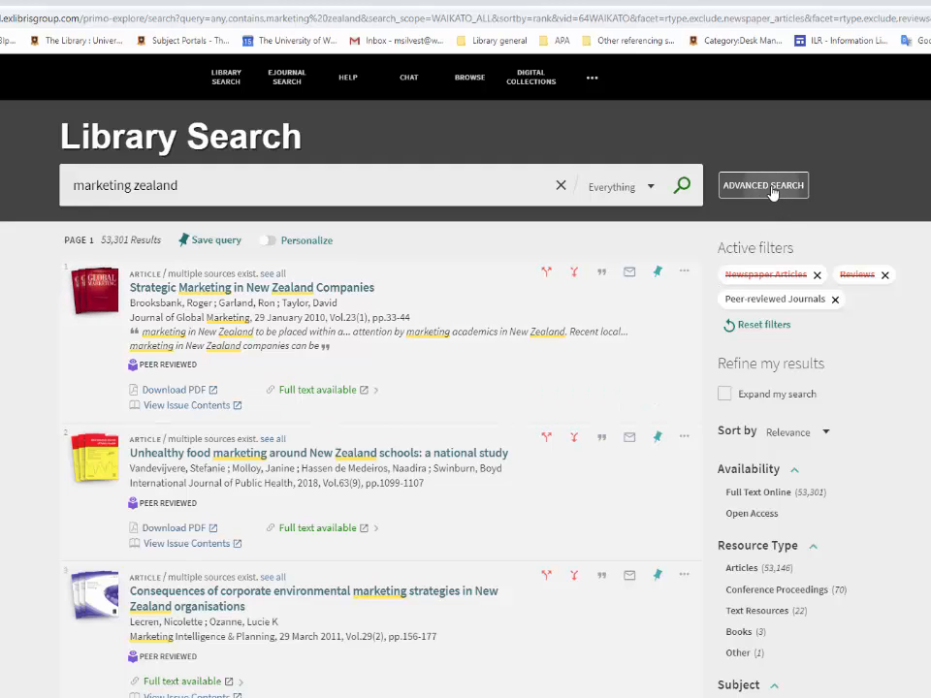
left_click(763, 185)
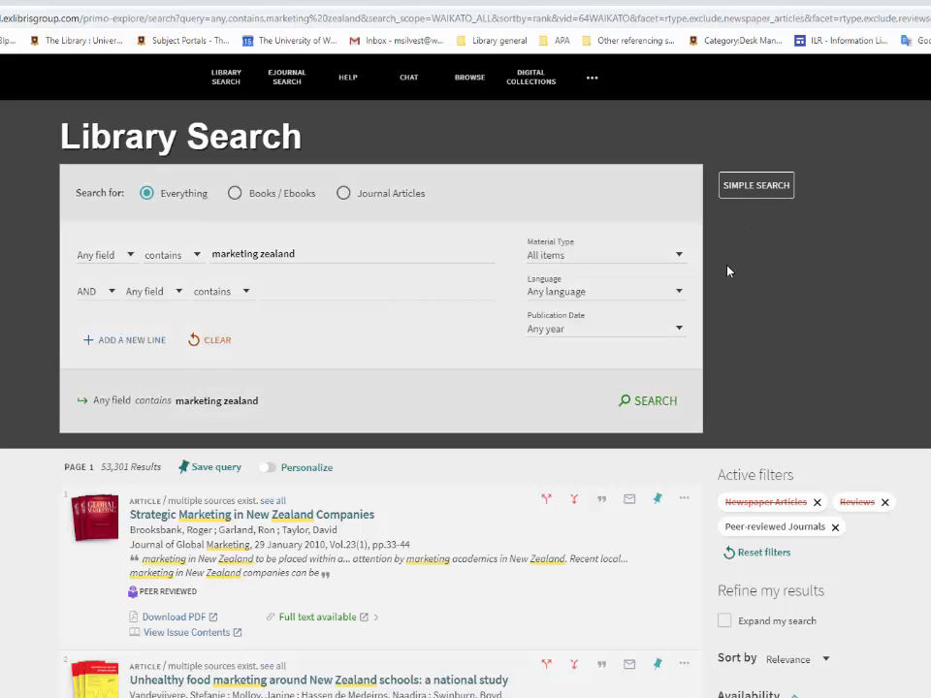